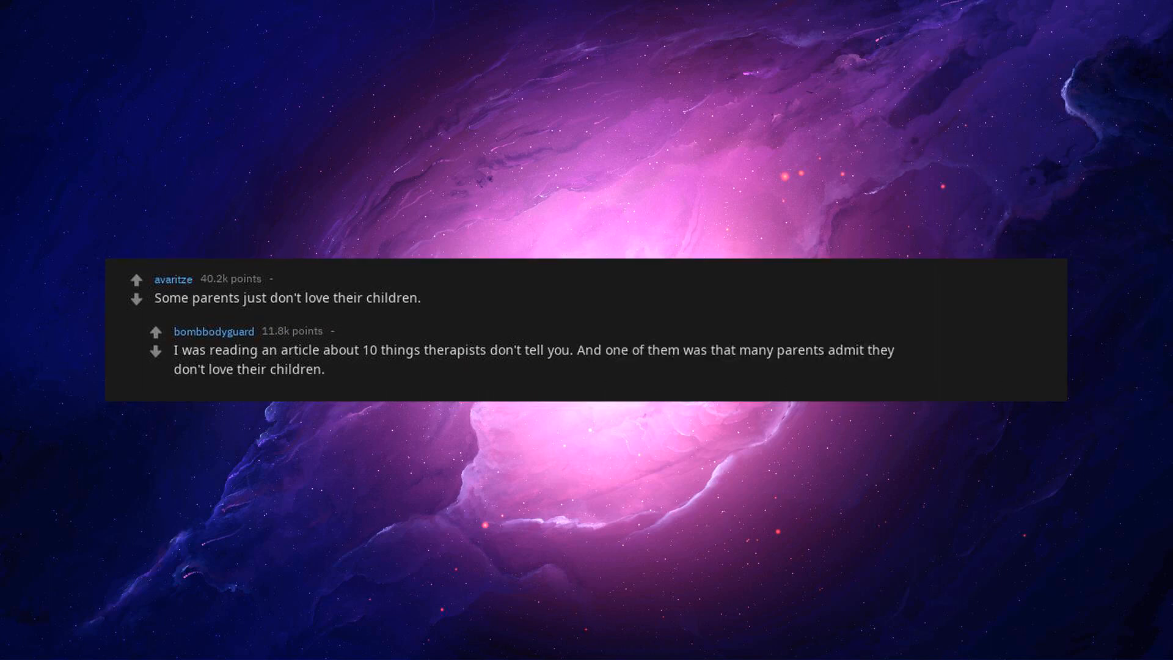
{"action": "type", "text": "This one scares me."}
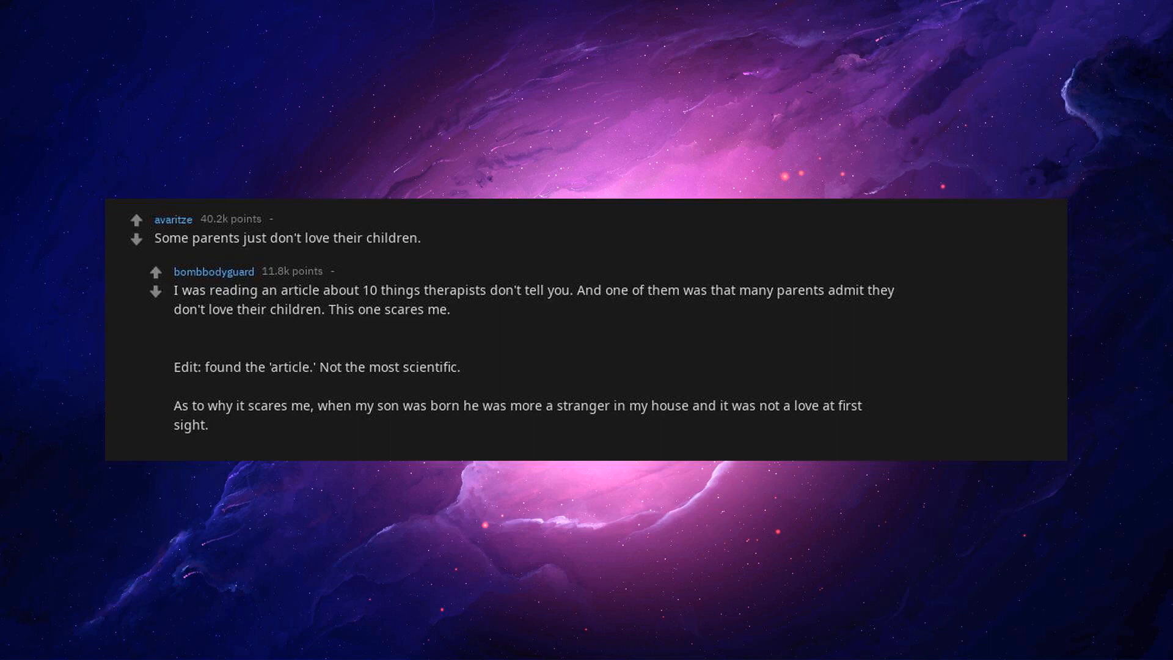
{"action": "type", "text": "I was happy to some extent but never felt like you see in movies. I talked with therapist and be reading about"}
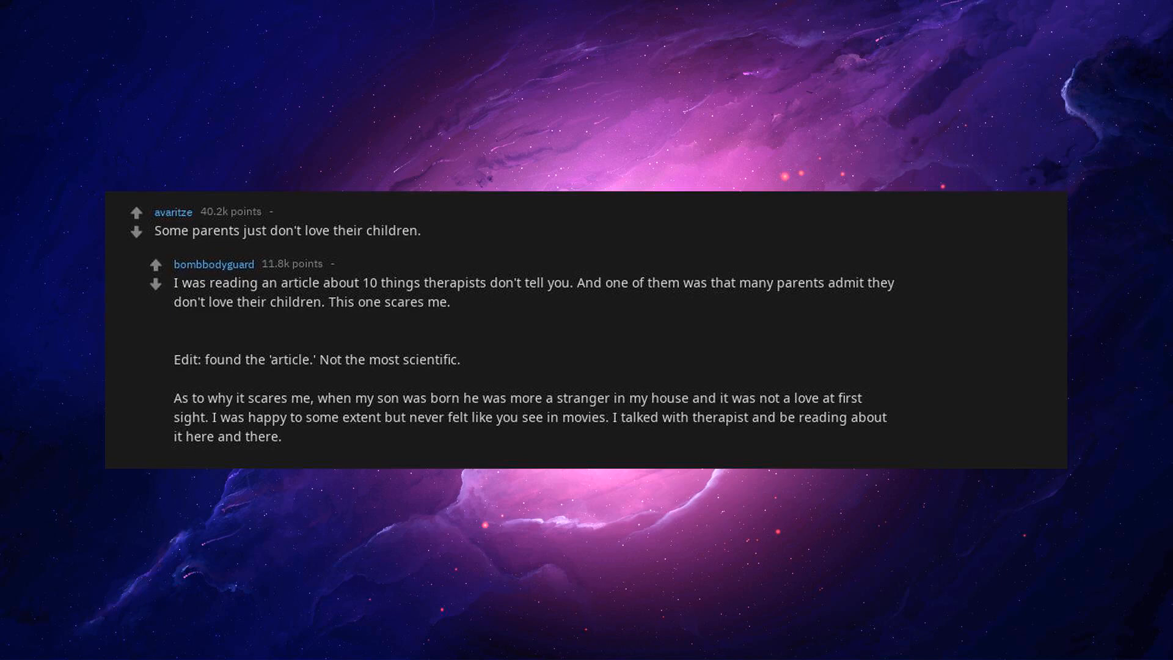
{"action": "type", "text": "Not uncommon for Dad's to have to work on bonding with newborns."}
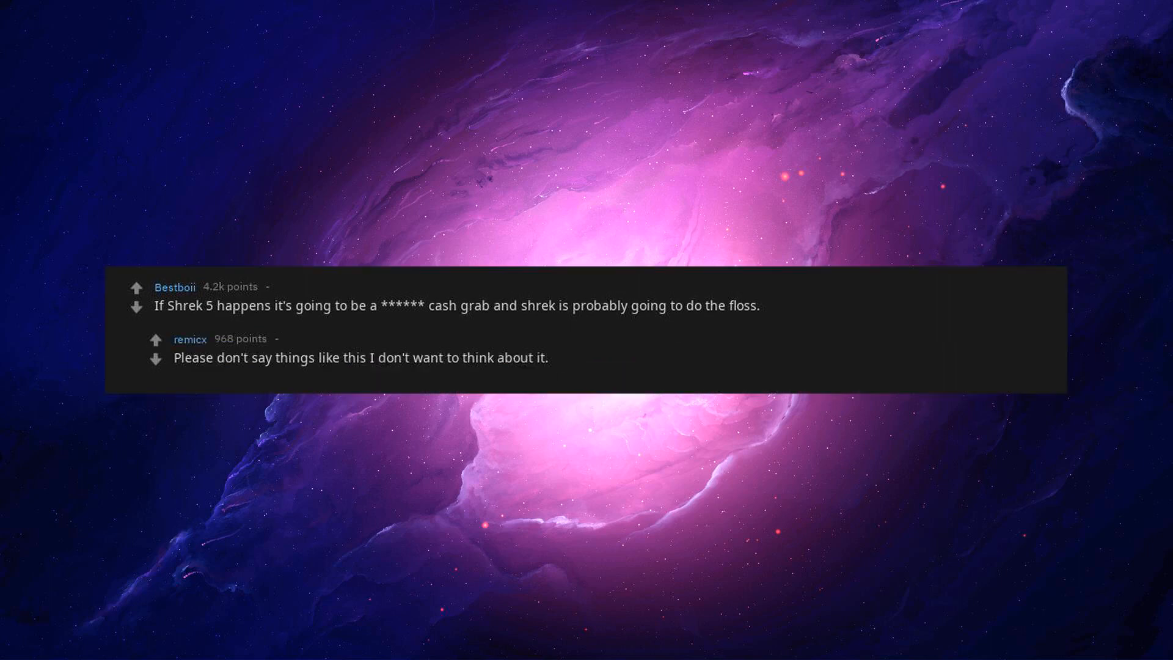
{"action": "type", "text": "this is a harsh reality I can't accept."}
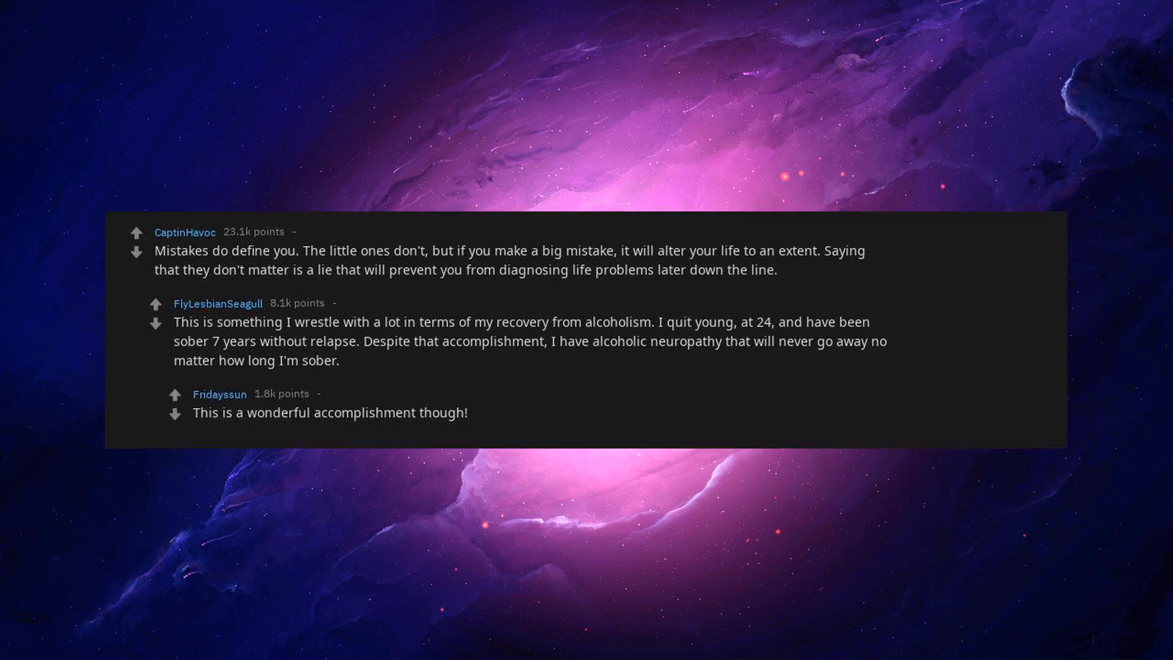
{"action": "type", "text": "Quitting is so hard, even if you have every reason to."}
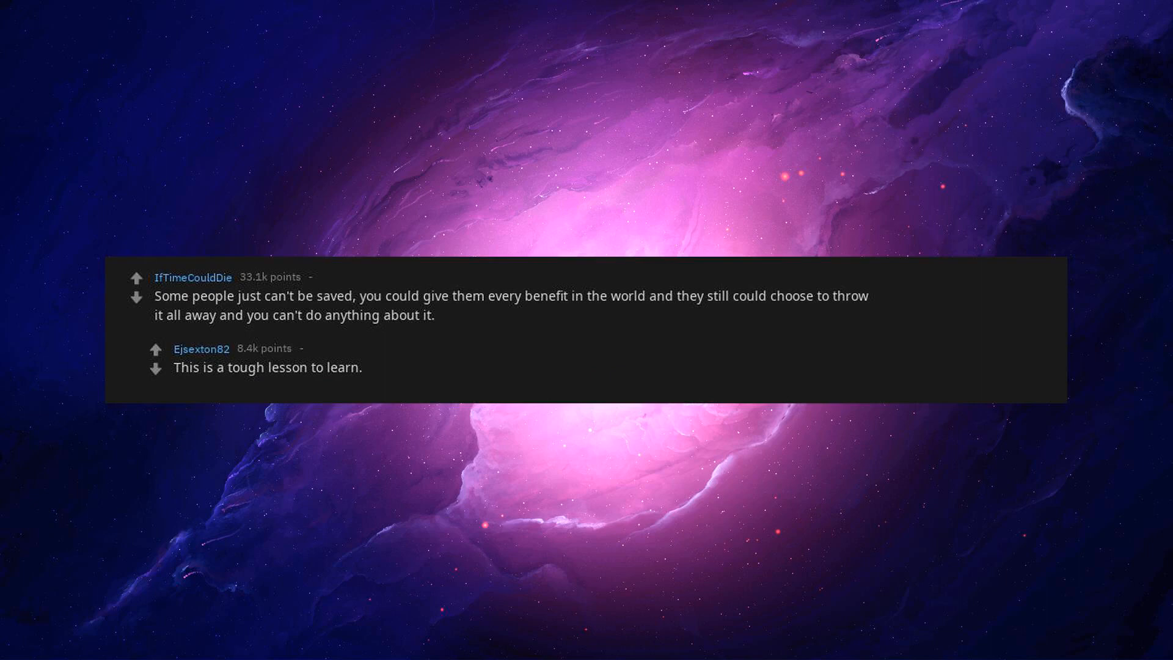
{"action": "type", "text": "People have to want to change."}
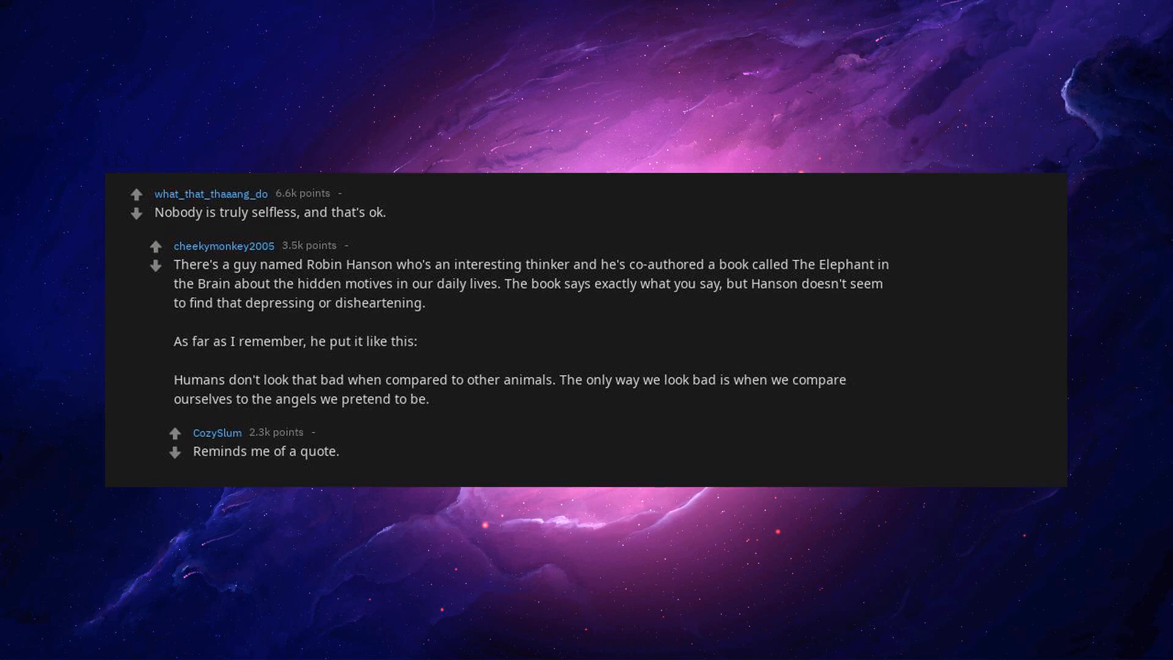
{"action": "type", "text": "'Limited in nature, infinite in his desires, man is a fallen god who remembers the heavens."}
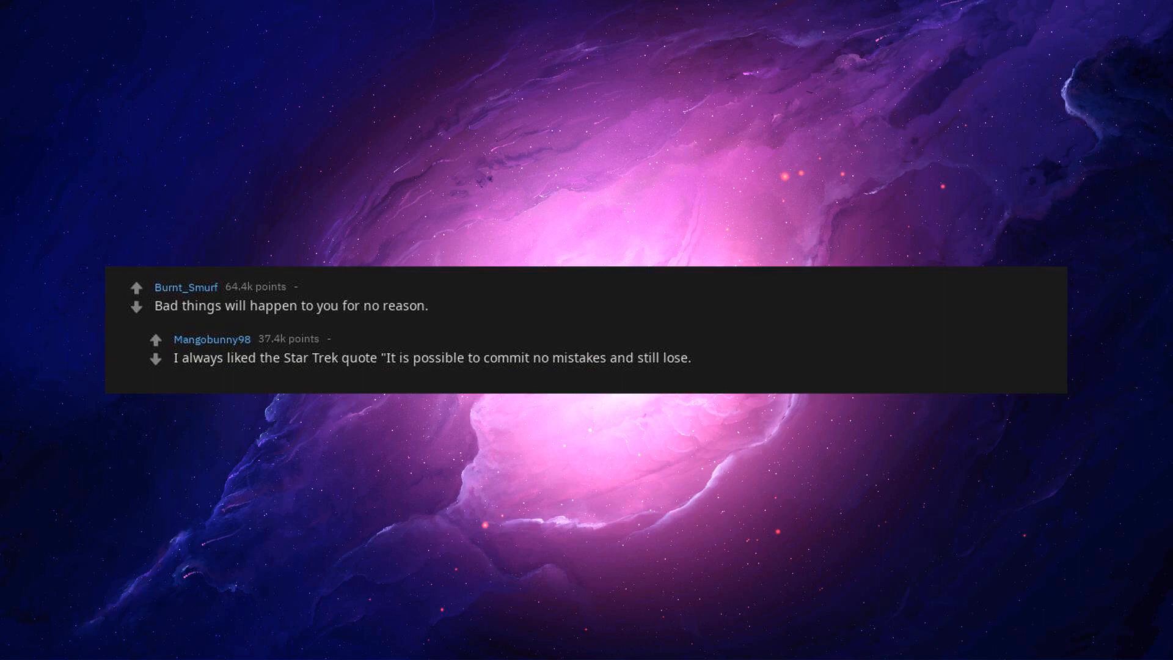
{"action": "type", "text": "That is not a weakness."}
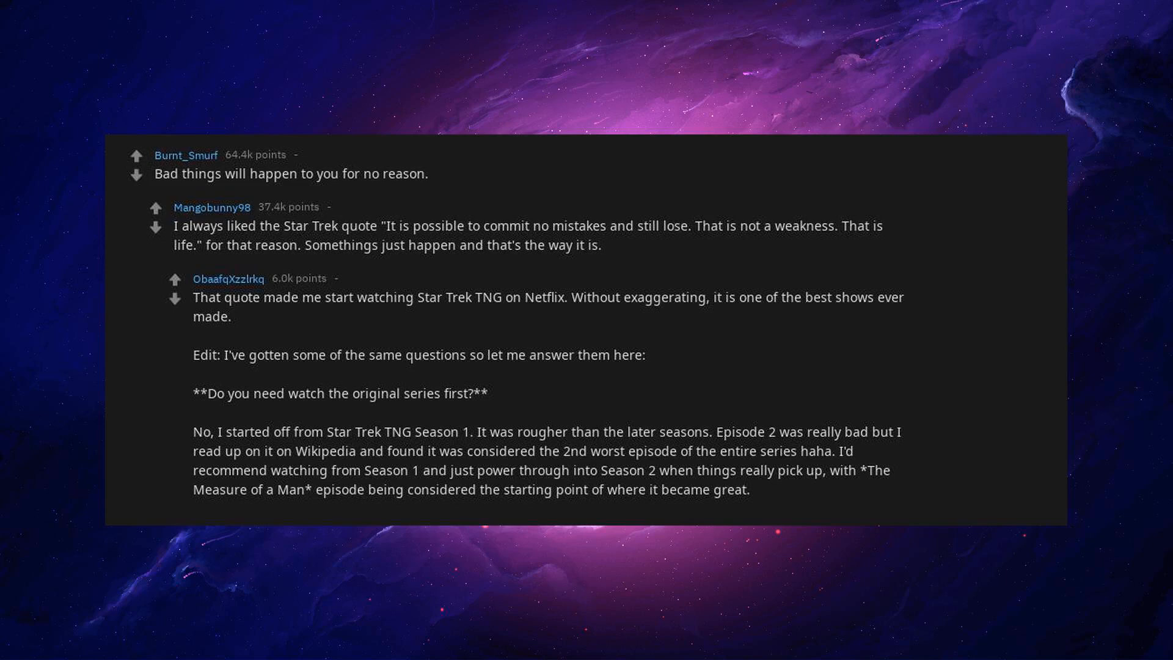
{"action": "scroll", "scroll_direction": "down", "scroll_amount": 3}
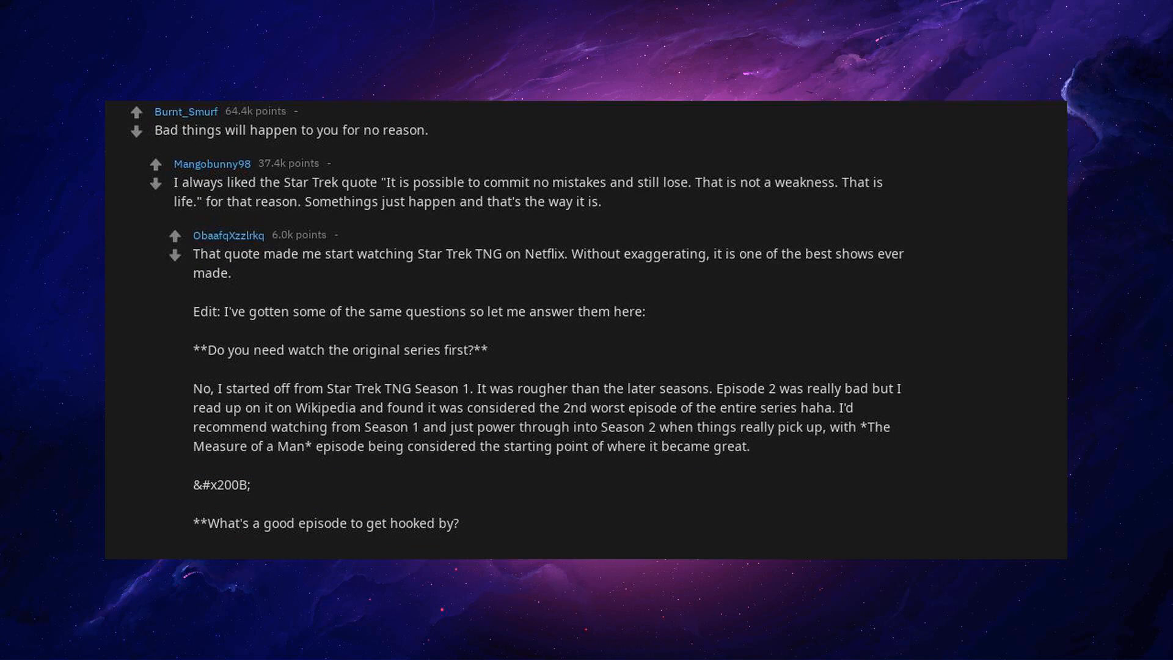
{"action": "scroll", "scroll_direction": "down", "scroll_amount": 3}
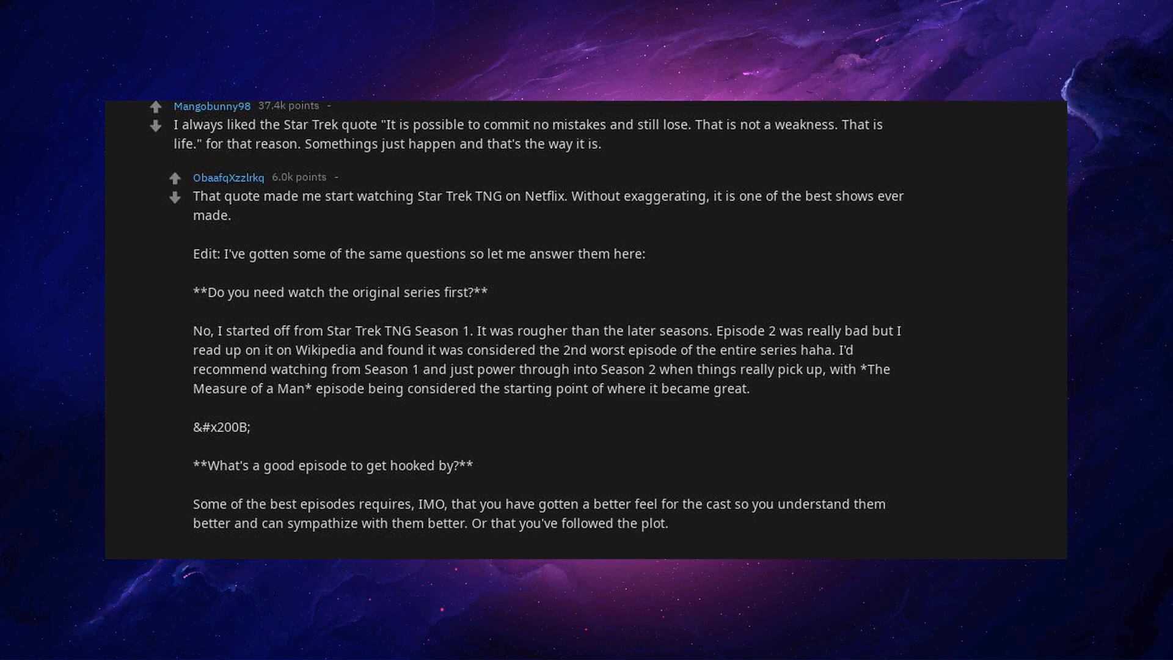
{"action": "scroll", "scroll_direction": "down", "scroll_amount": 3}
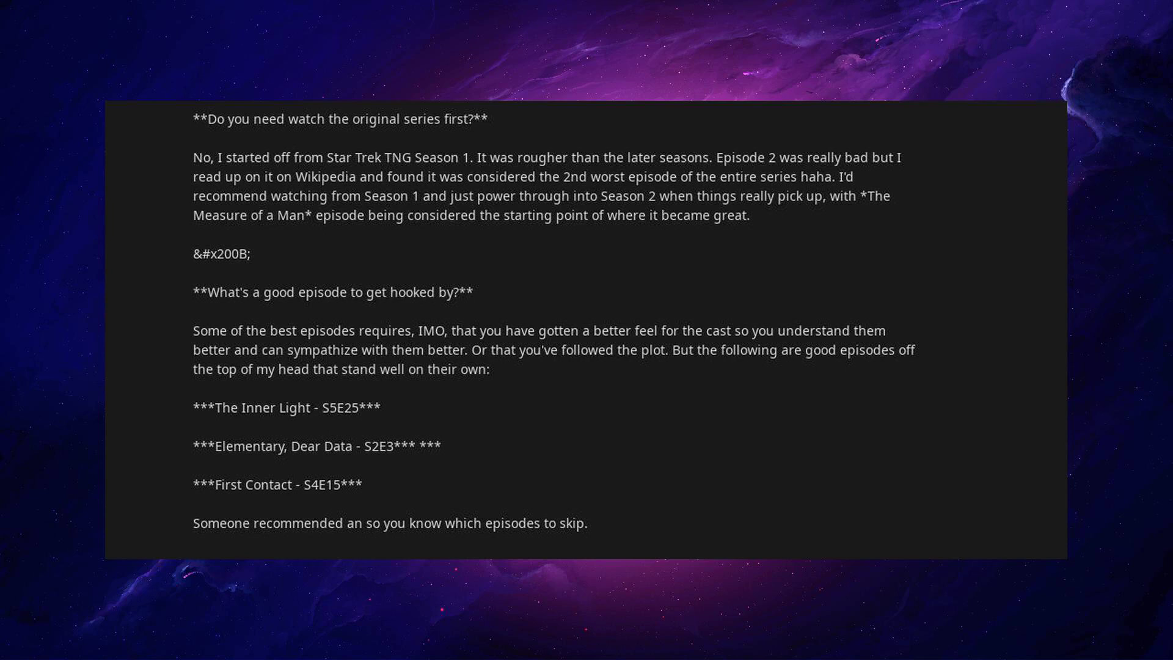
{"action": "scroll", "scroll_direction": "down", "scroll_amount": 3}
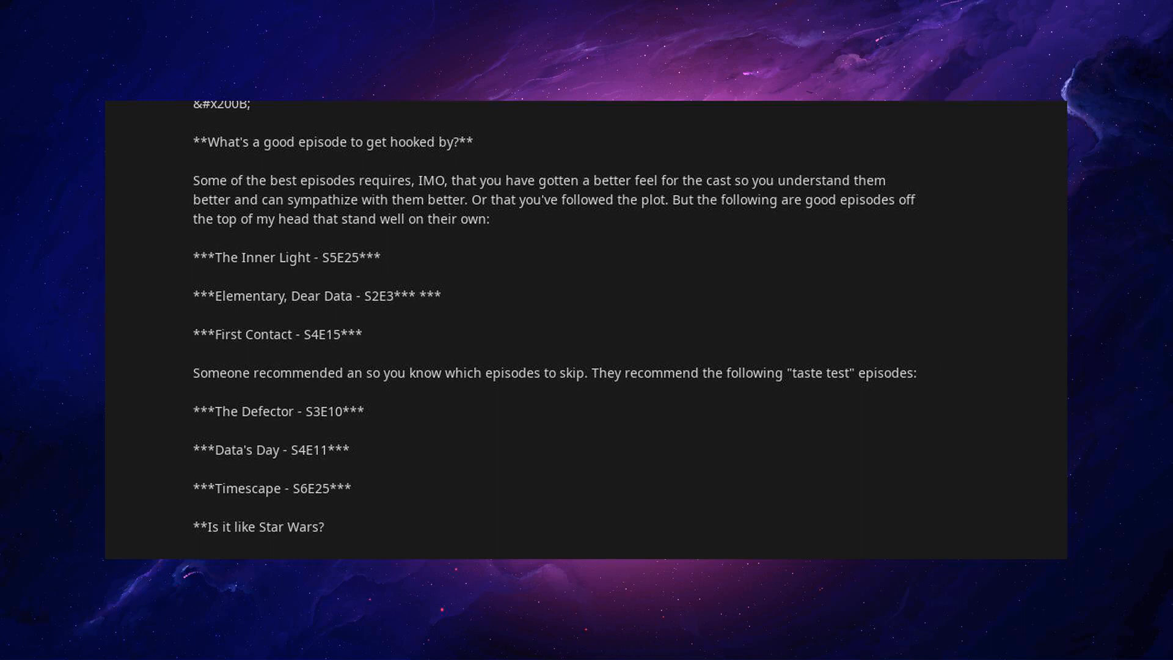
{"action": "scroll", "scroll_direction": "down", "scroll_amount": 3}
{"action": "type", "text": "Well it takes place in space, but it's different. Star Wars takes place in a \"Galaxy far away\", whereas Star Trek takes place in *our* galaxy."}
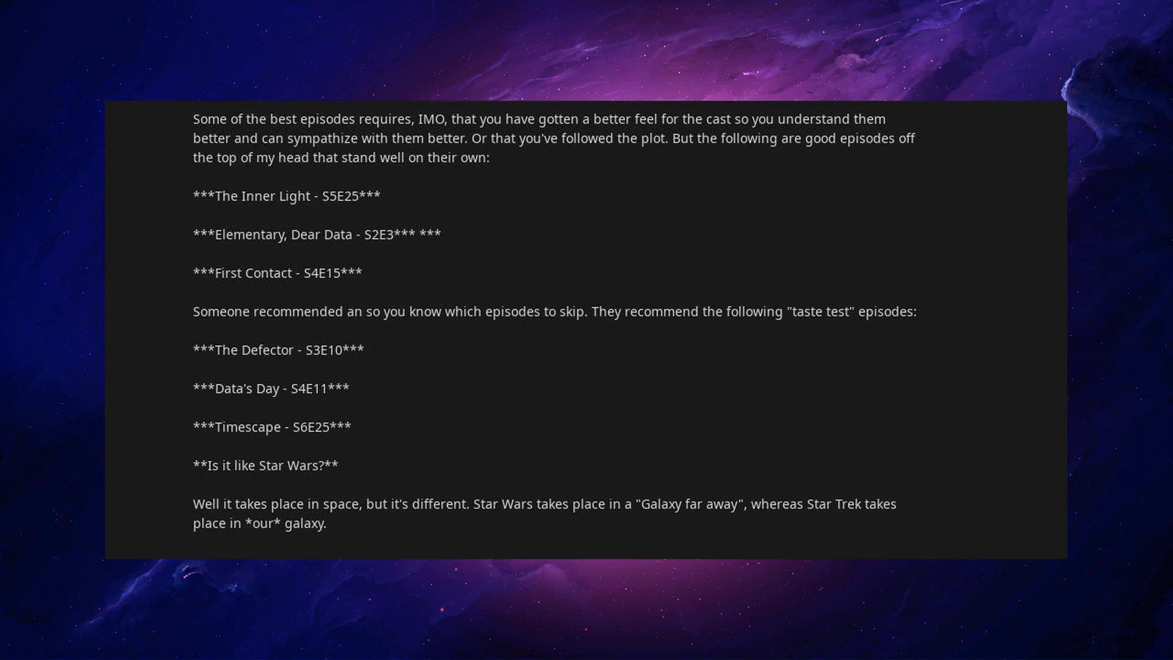
{"action": "type", "text": "At some point Earth came up with the \"Warp Drive\" which allowed for faster-than-light travel. We quickly came into contact with our galactic neighbors and it went on from there."}
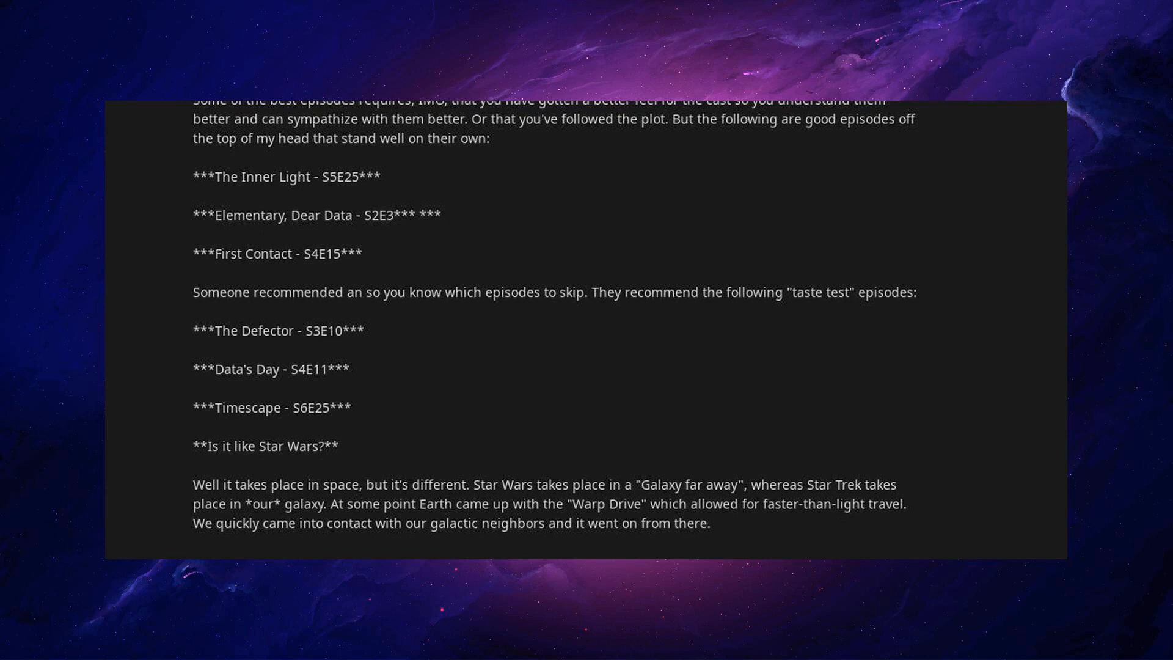
{"action": "scroll", "scroll_direction": "down", "scroll_amount": 3}
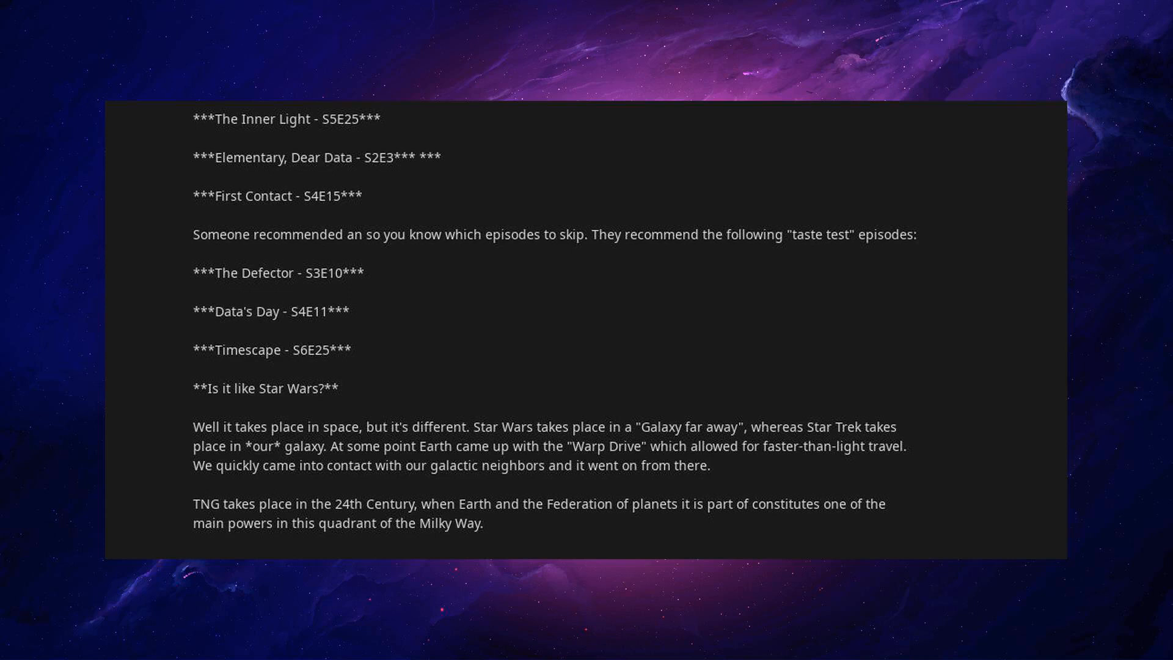
{"action": "scroll", "scroll_direction": "down", "scroll_amount": 3}
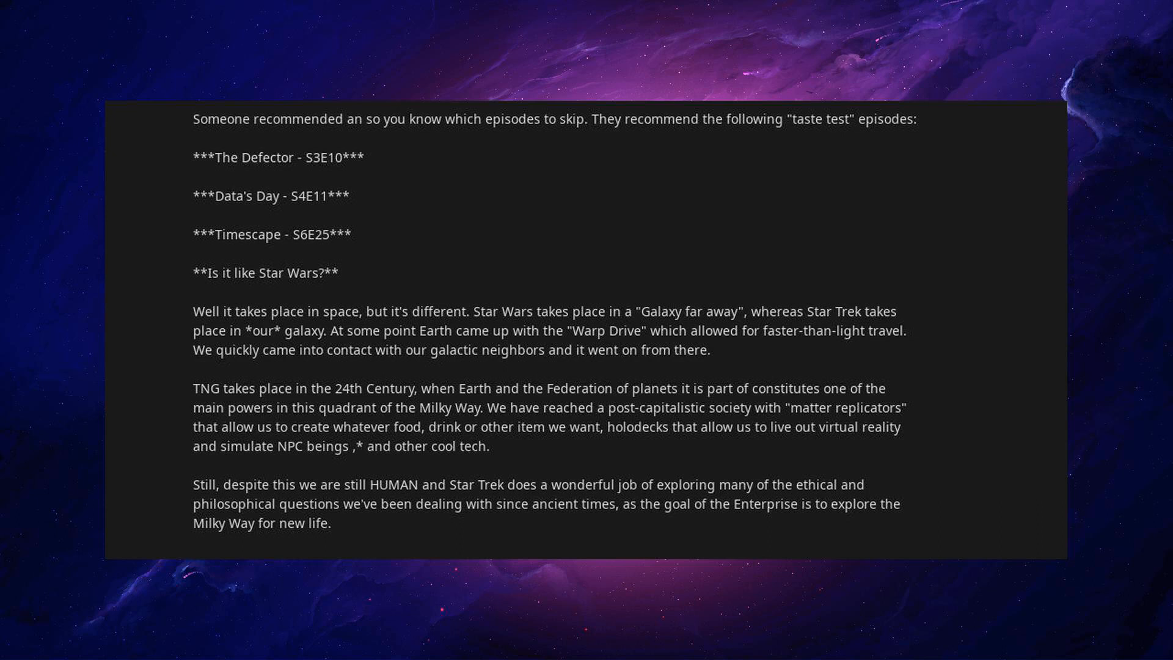
{"action": "scroll", "scroll_direction": "down", "scroll_amount": 3}
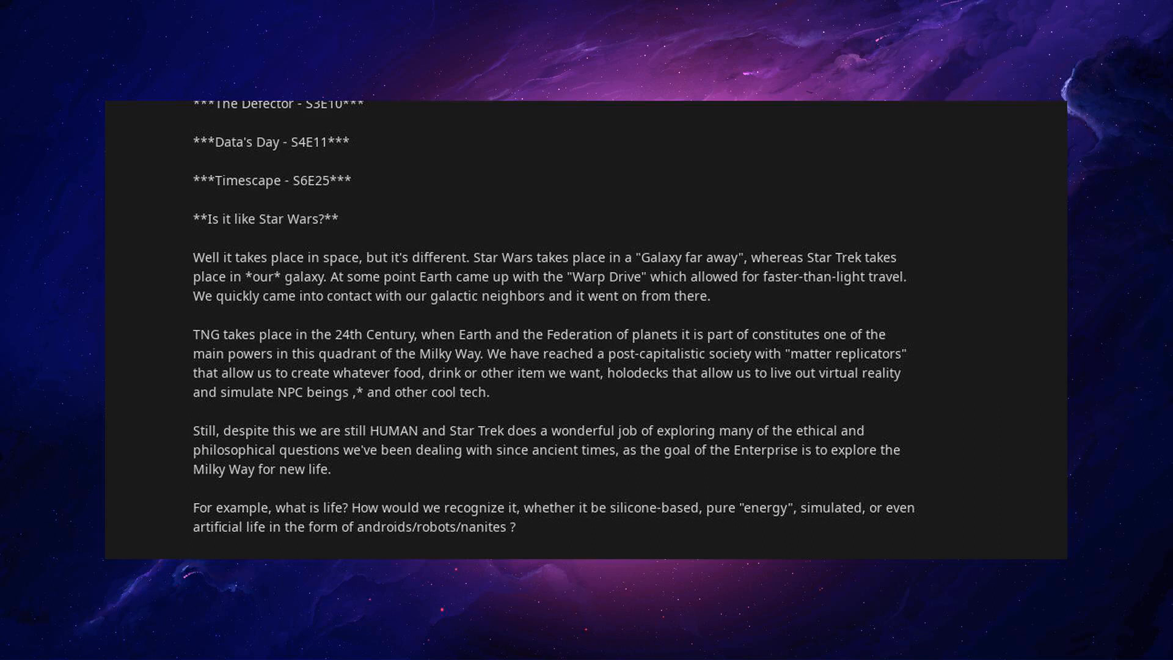
{"action": "scroll", "scroll_direction": "down", "scroll_amount": 3}
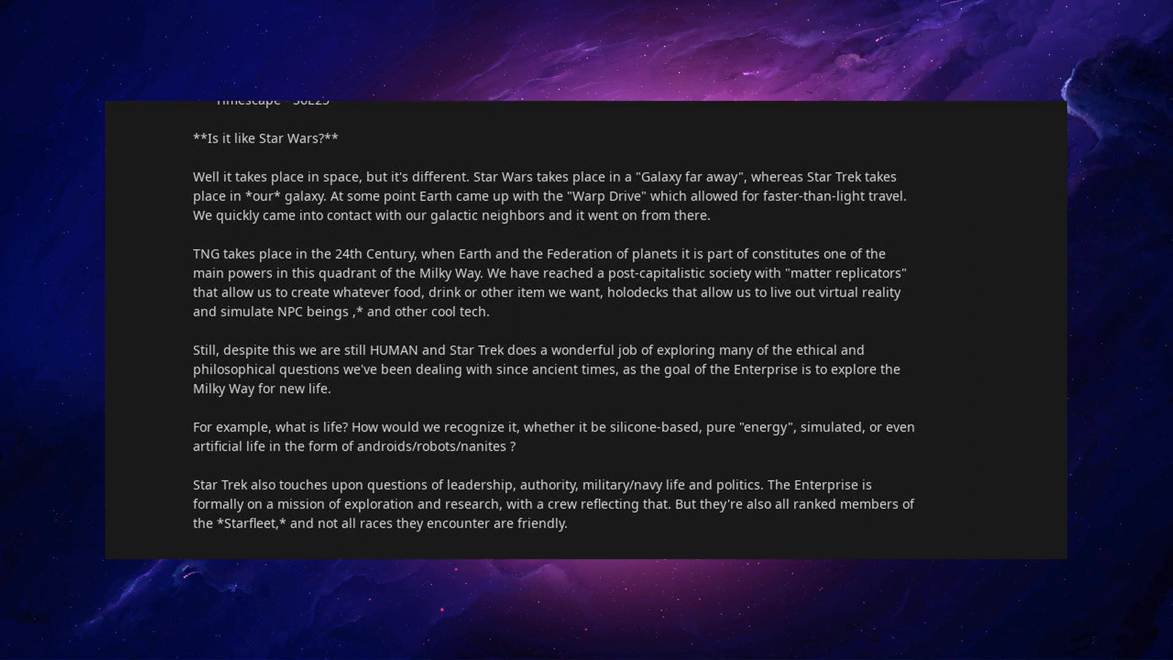
{"action": "scroll", "scroll_direction": "down", "scroll_amount": 3}
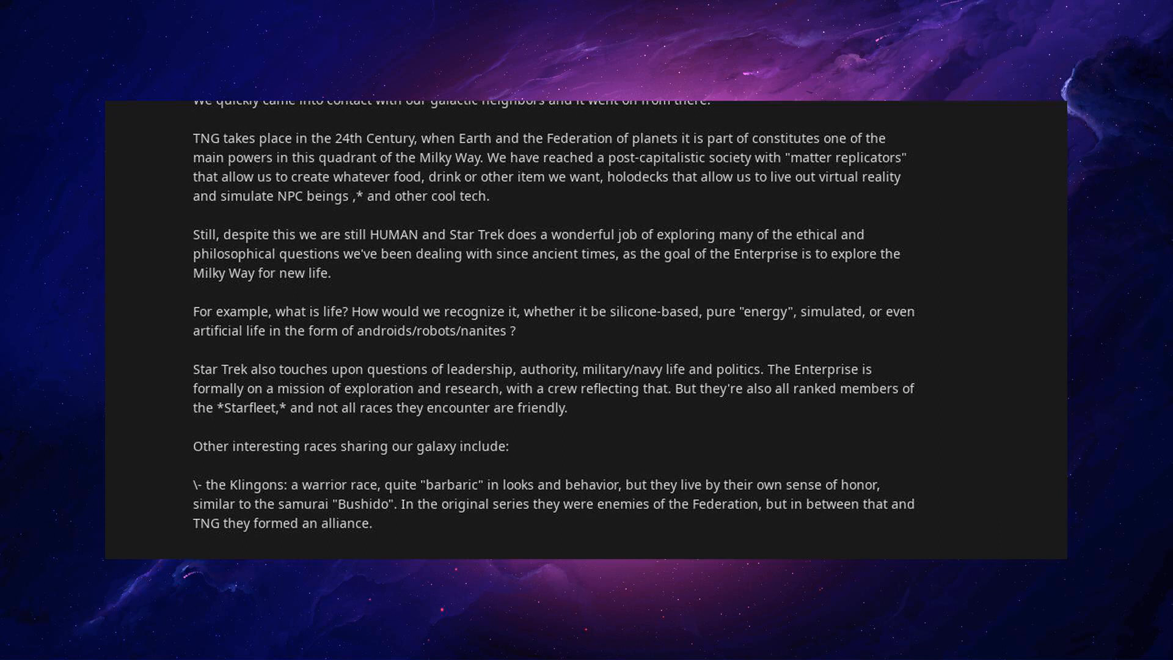
{"action": "scroll", "scroll_direction": "down", "scroll_amount": 3}
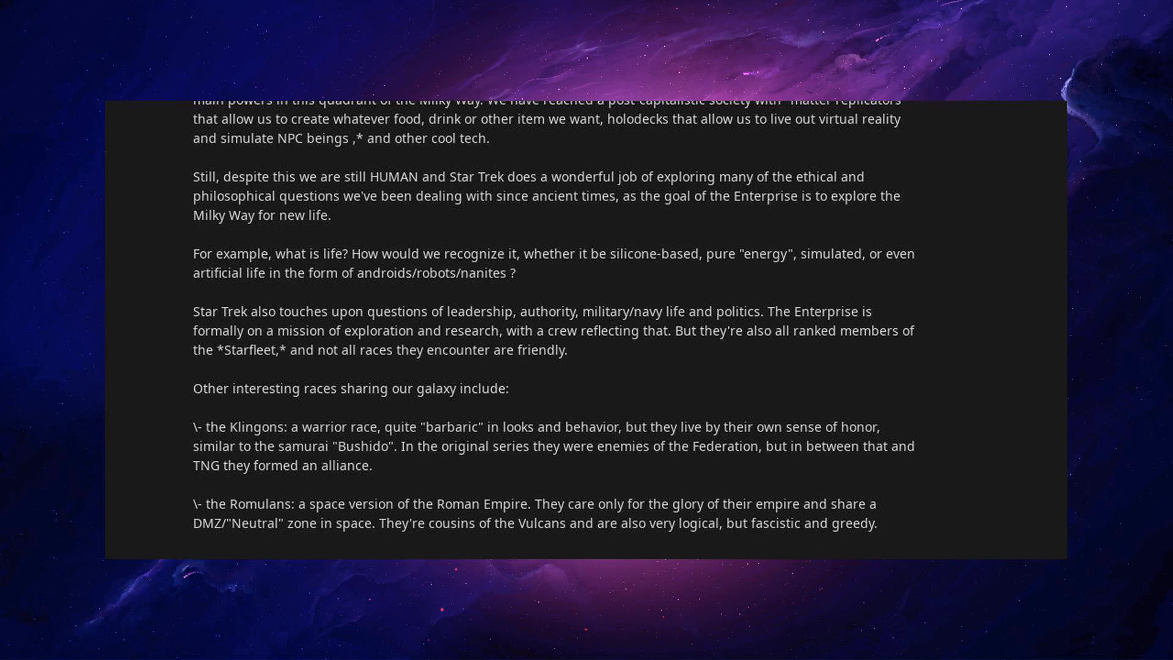
{"action": "scroll", "scroll_direction": "down", "scroll_amount": 3}
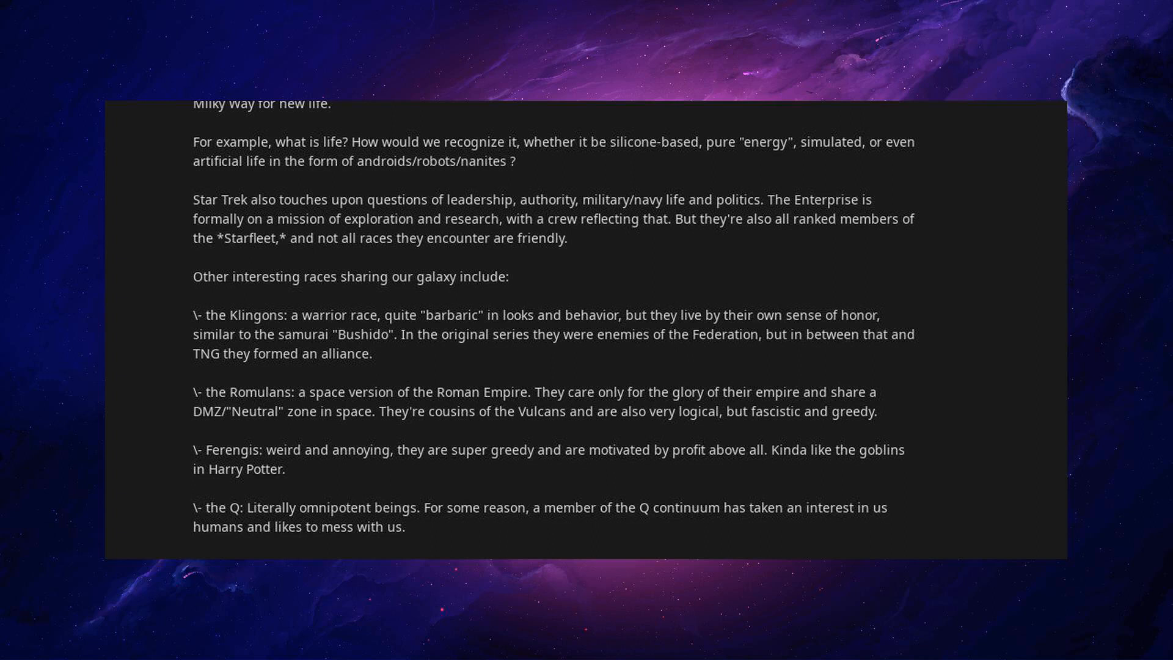
{"action": "scroll", "scroll_direction": "down", "scroll_amount": 3}
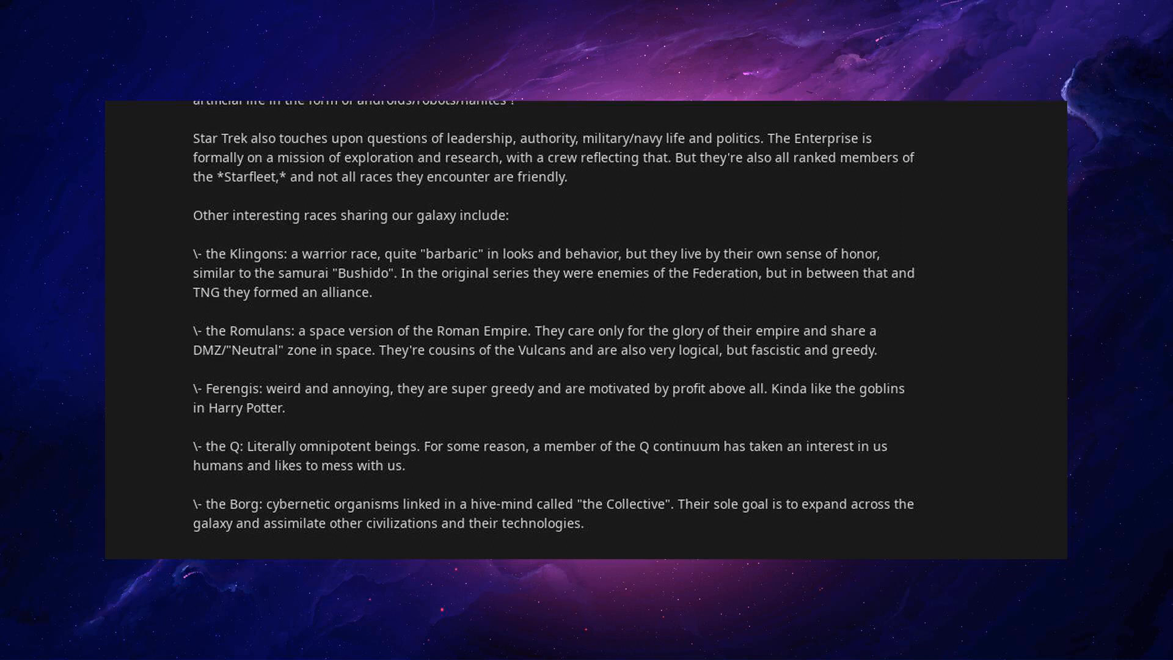
{"action": "type", "text": "Resistance is futile."}
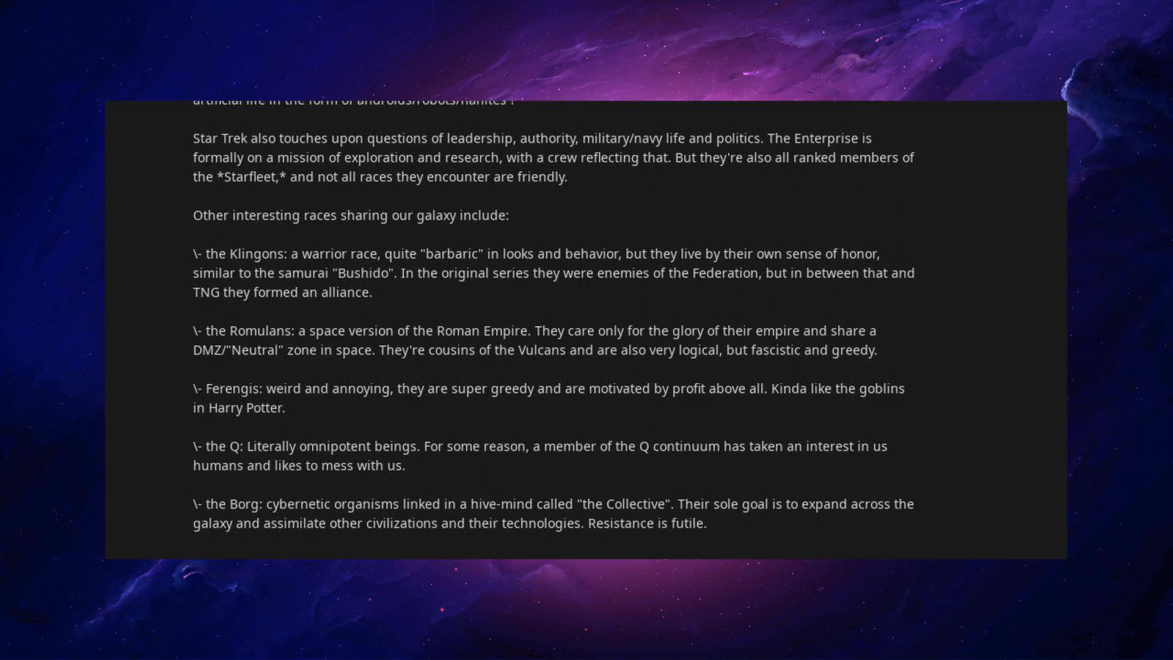
{"action": "scroll", "scroll_direction": "down", "scroll_amount": 3}
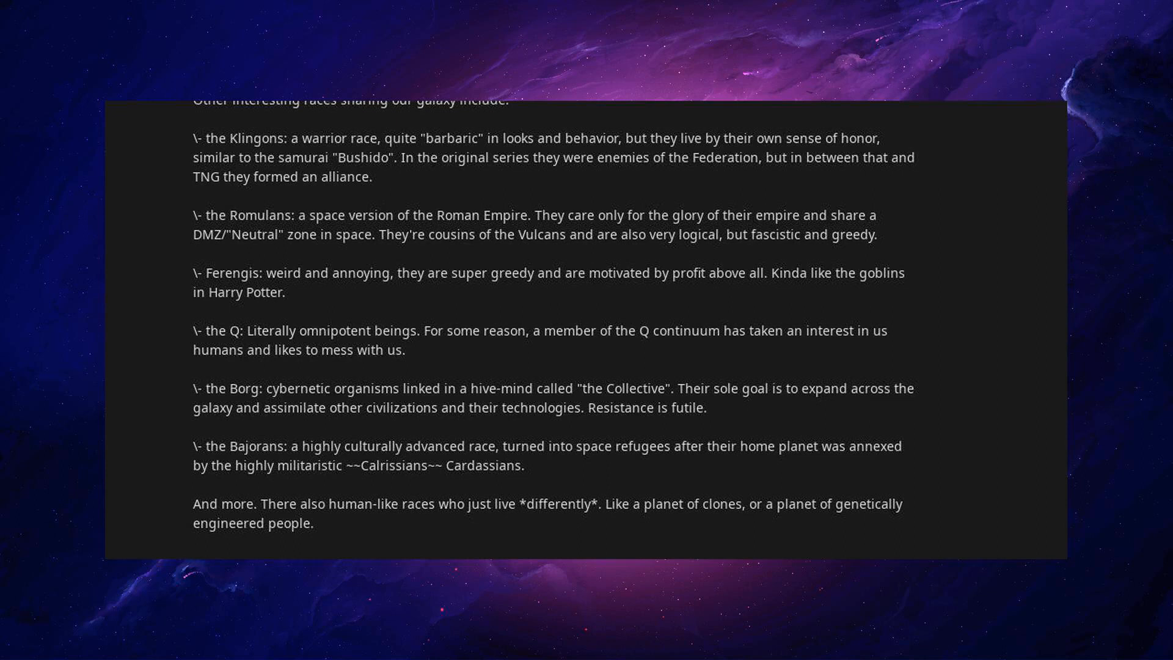
{"action": "scroll", "scroll_direction": "down", "scroll_amount": 3}
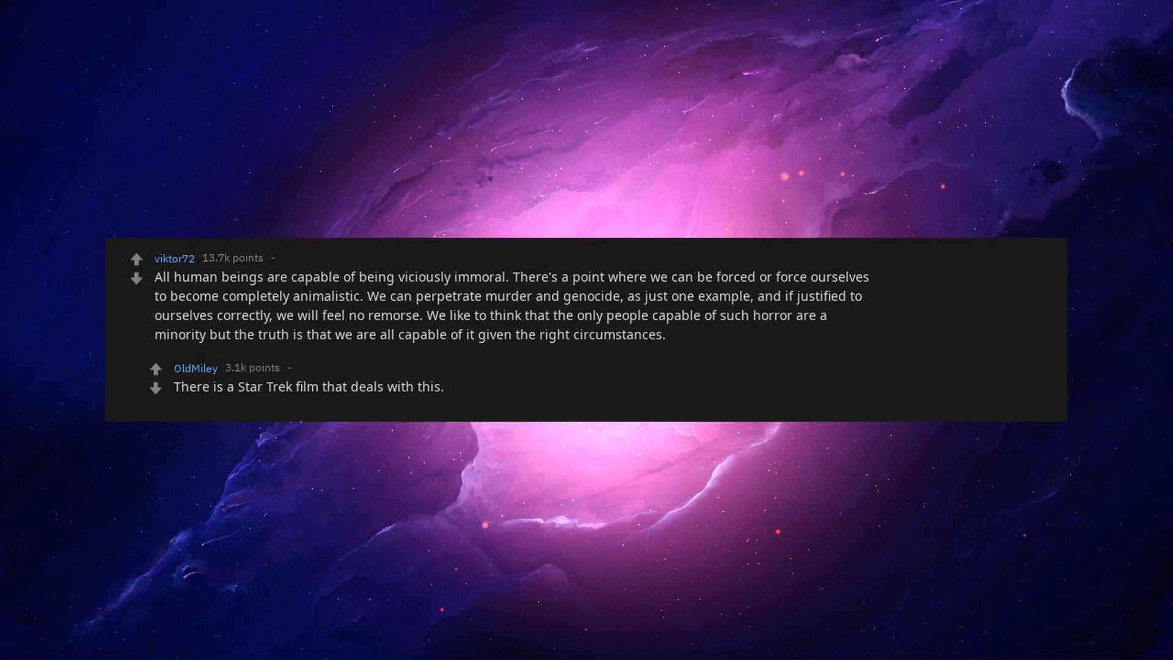
{"action": "type", "text": "Nemesis."}
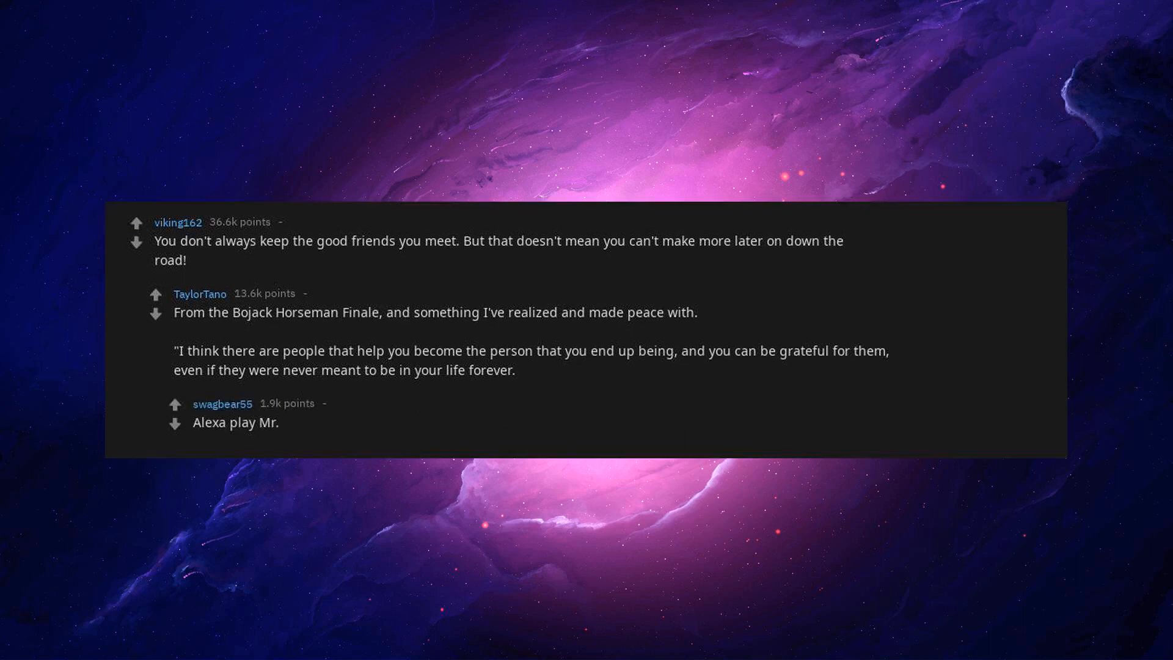
{"action": "type", "text": "Blue."}
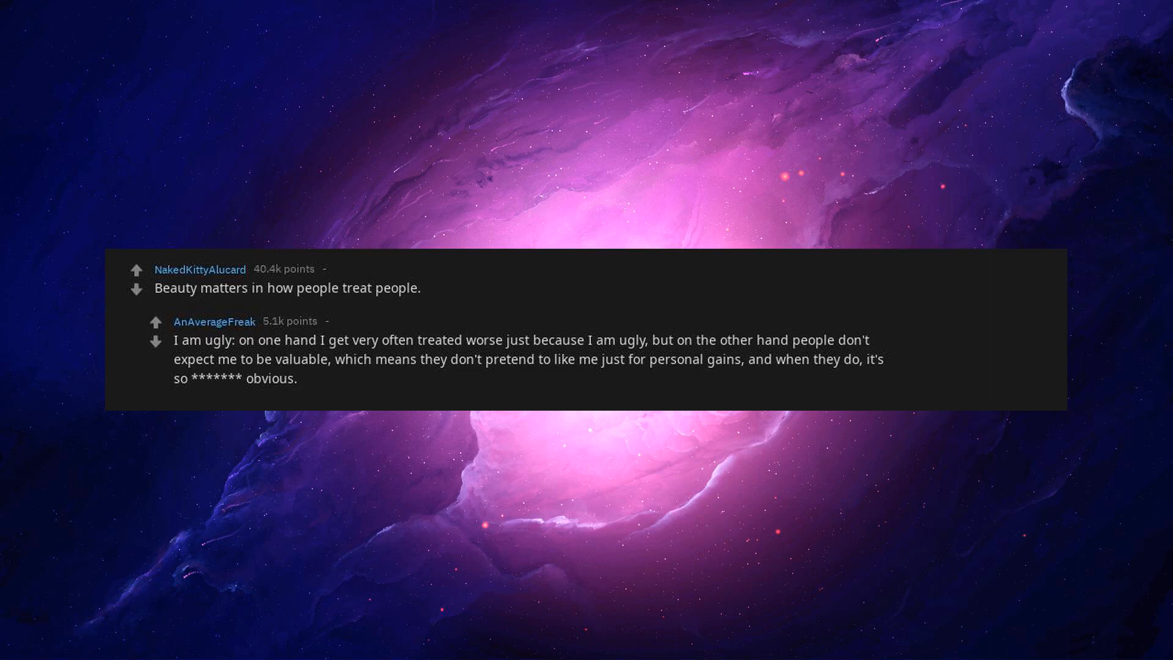
{"action": "type", "text": "Saves me a headache."}
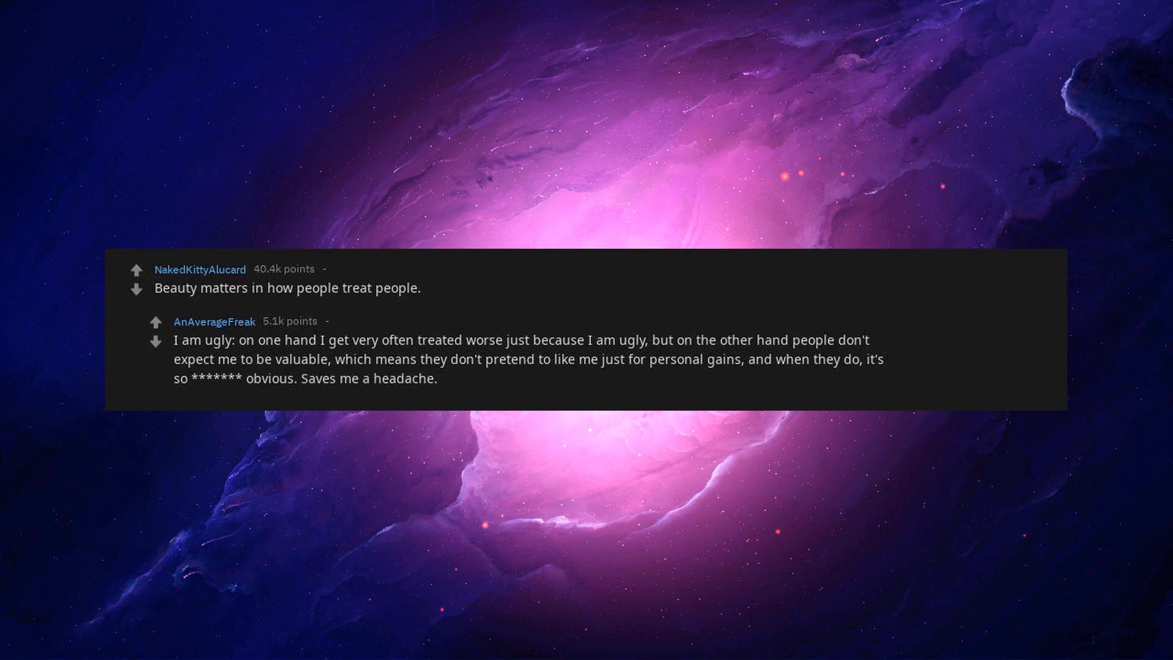